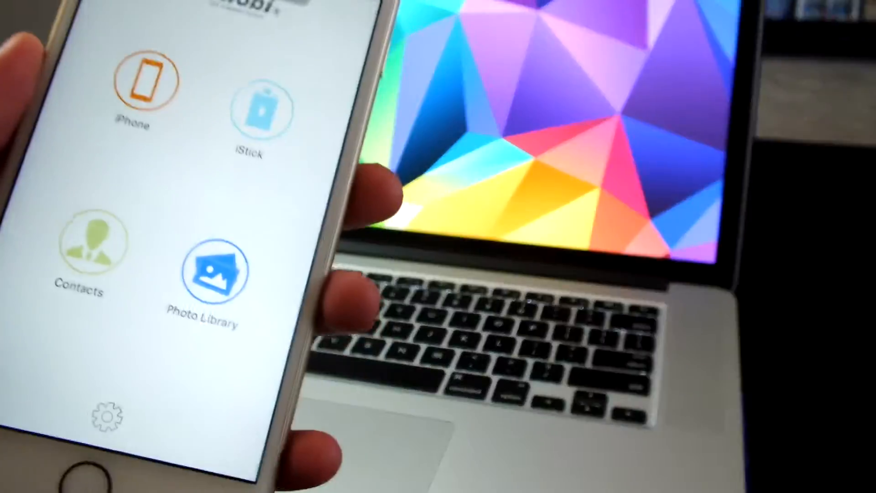
Step: Open the iPhone's Photo Library album of 86 photos and videos in iStick
{"action": "left_click", "coordinate": [206, 277]}
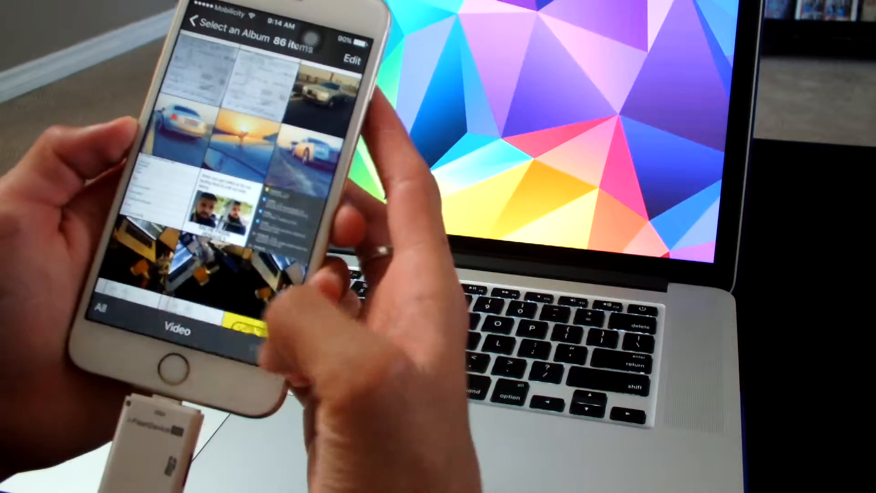
Step: Switch the 86-item album into Edit mode with Select All and Copy options
{"action": "left_click", "coordinate": [349, 60]}
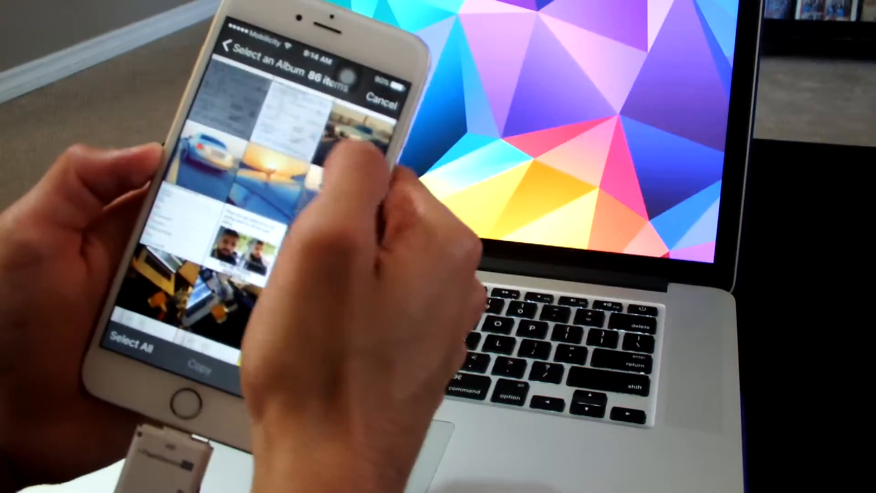